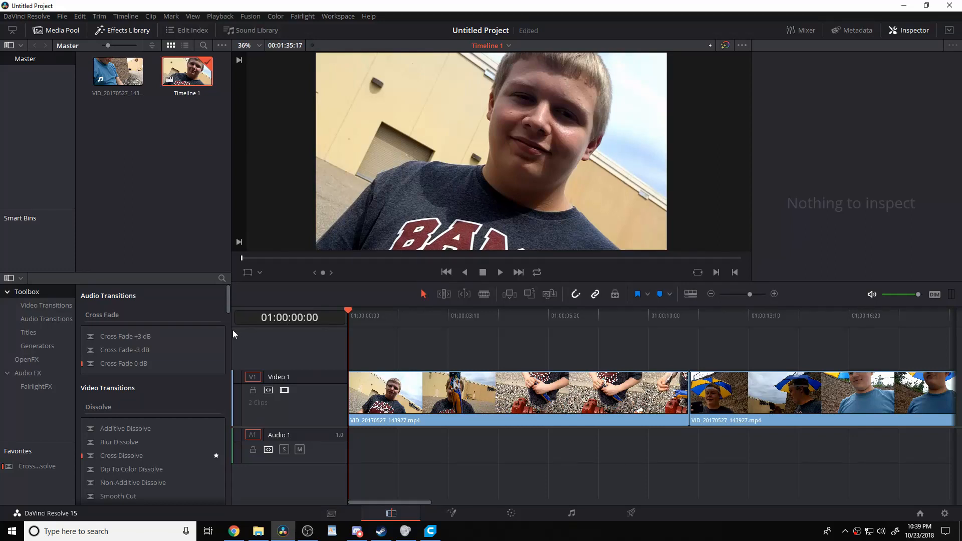
{"action": "mouse_move", "coordinate": [226, 334]}
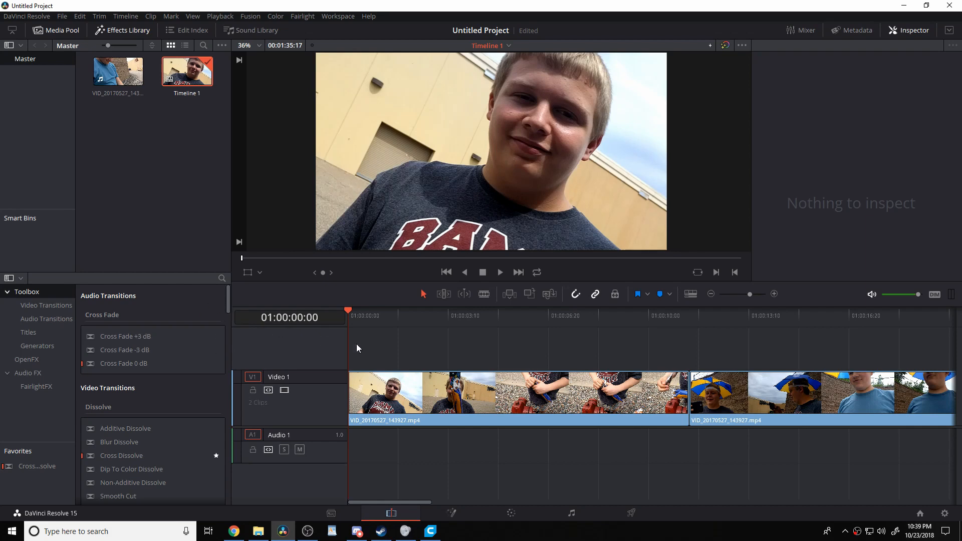
{"action": "mouse_move", "coordinate": [372, 328]}
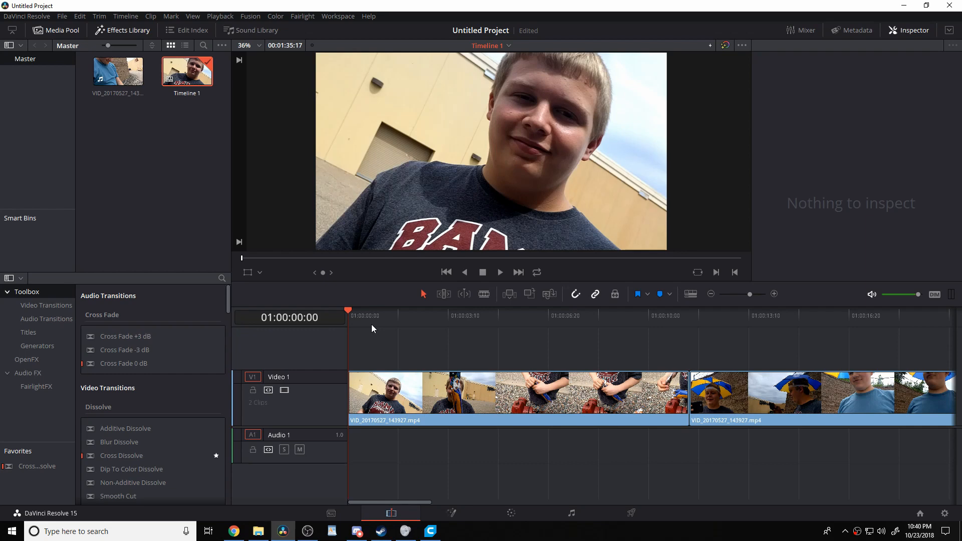
{"action": "mouse_move", "coordinate": [619, 321]}
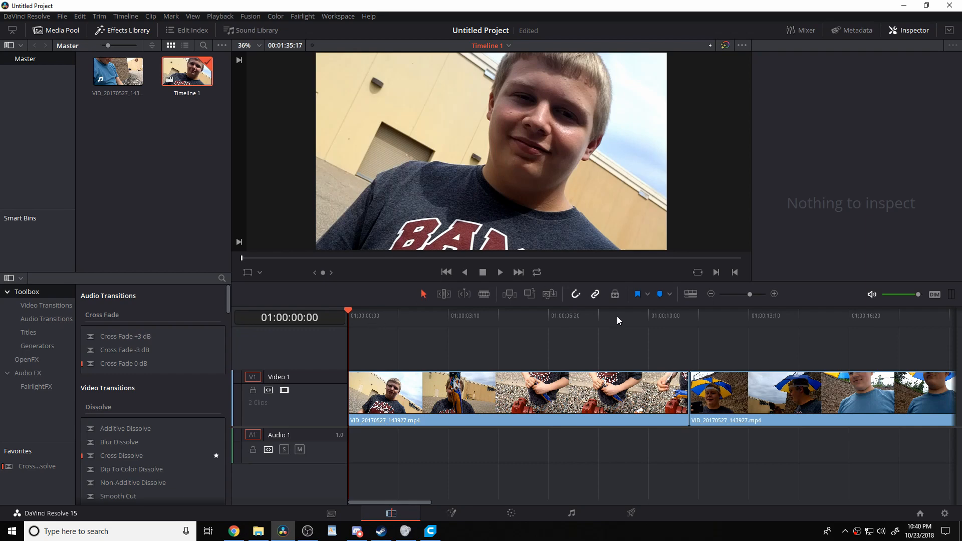
Place the playhead at the cut where the second, umbrella-hat clip begins
{"action": "left_click", "coordinate": [689, 315]}
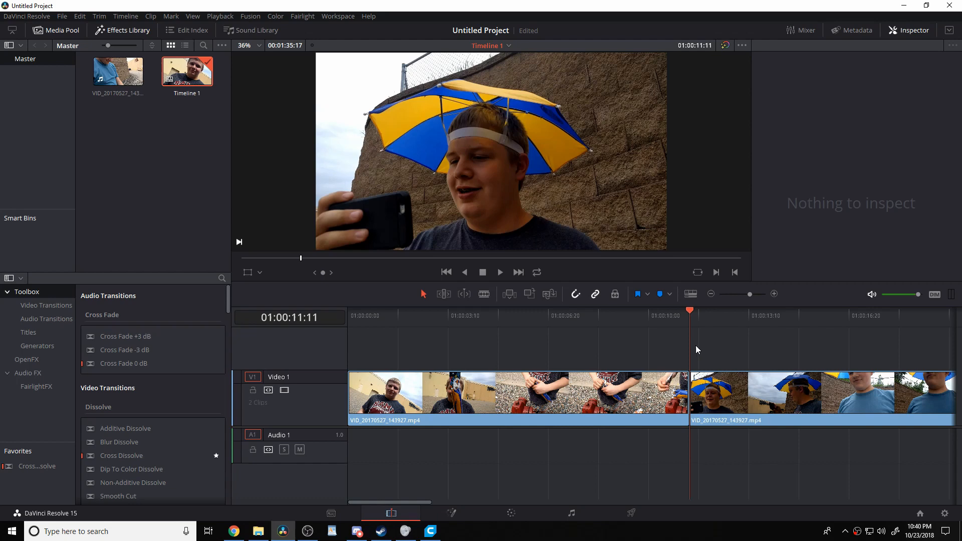
{"action": "mouse_move", "coordinate": [699, 367]}
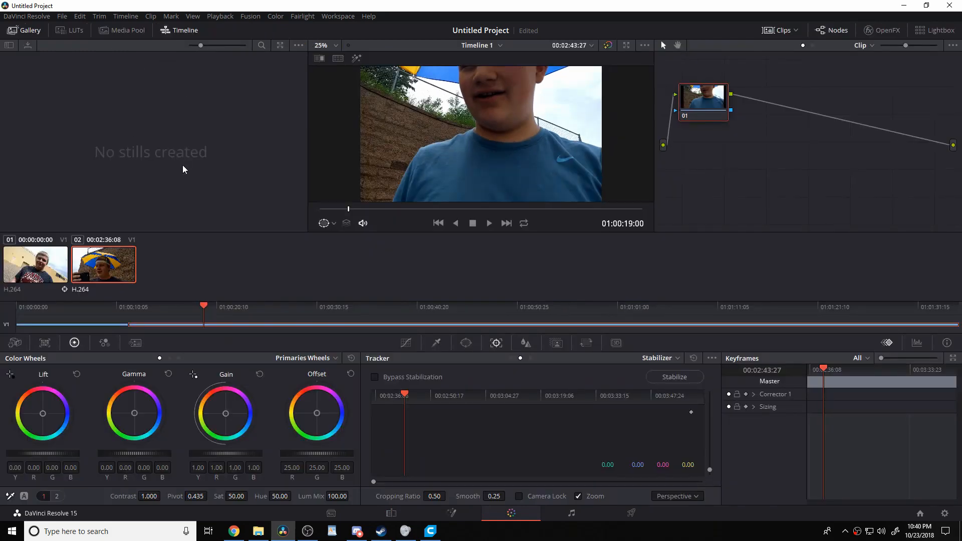
{"action": "mouse_move", "coordinate": [39, 249]}
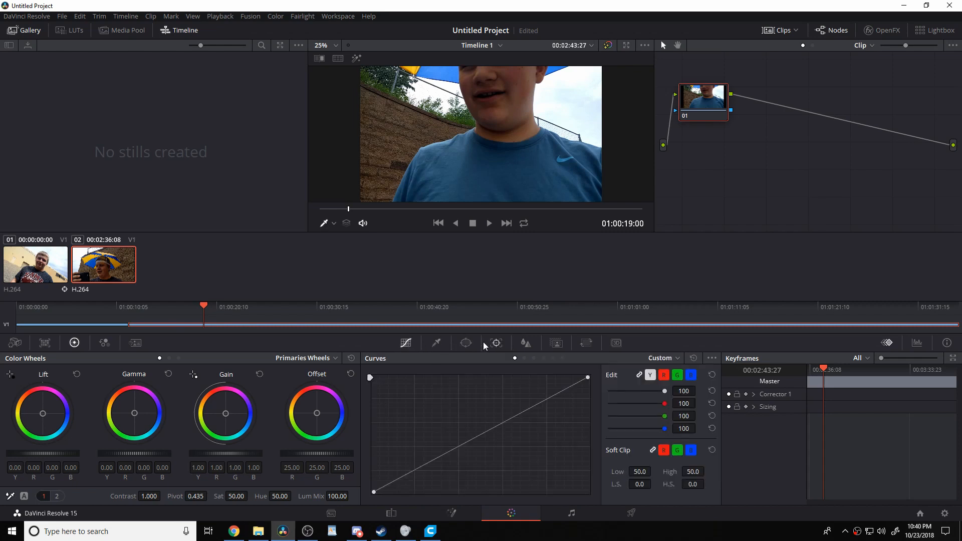
{"action": "mouse_move", "coordinate": [495, 343]}
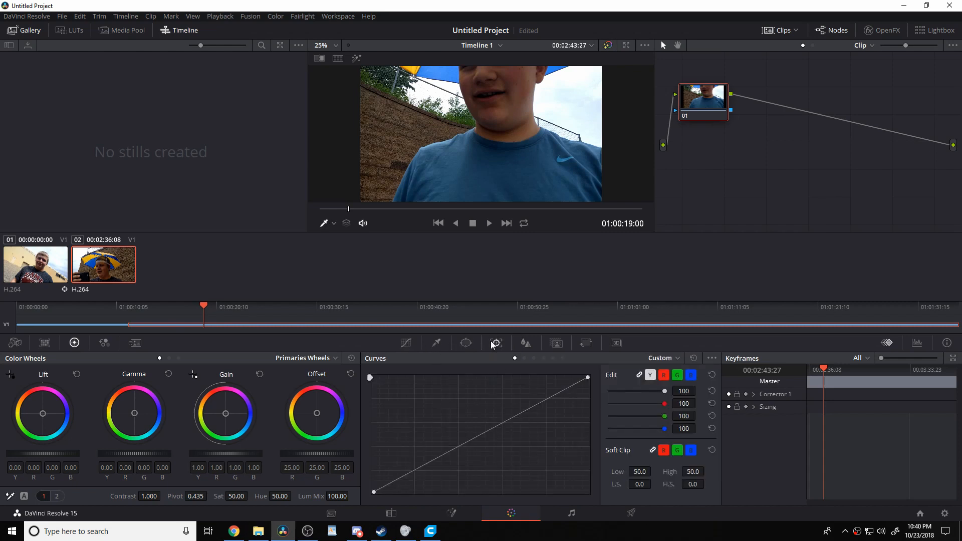
Bring the umbrella clip onto the Color page with the Tracker palette in Stabilizer mode
{"action": "left_click", "coordinate": [496, 343]}
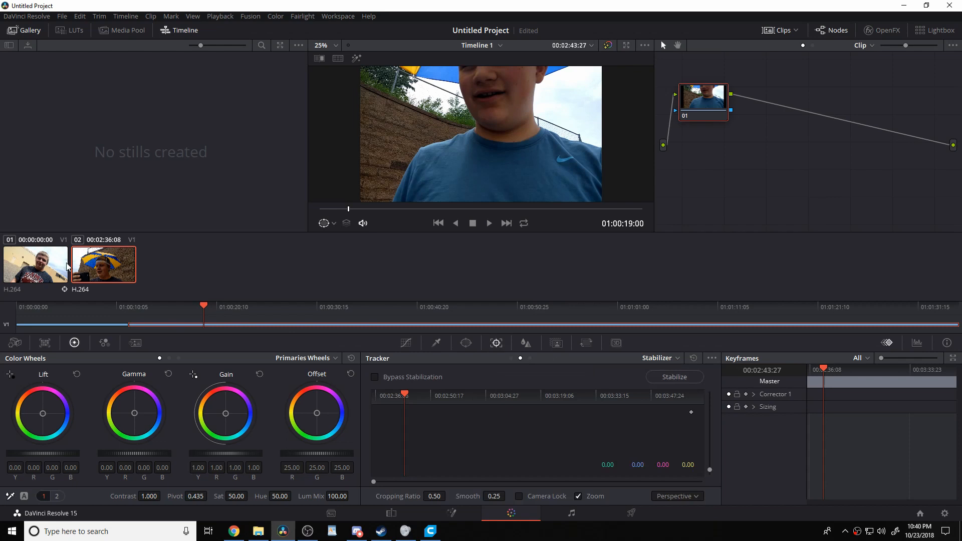
{"action": "mouse_move", "coordinate": [383, 511]}
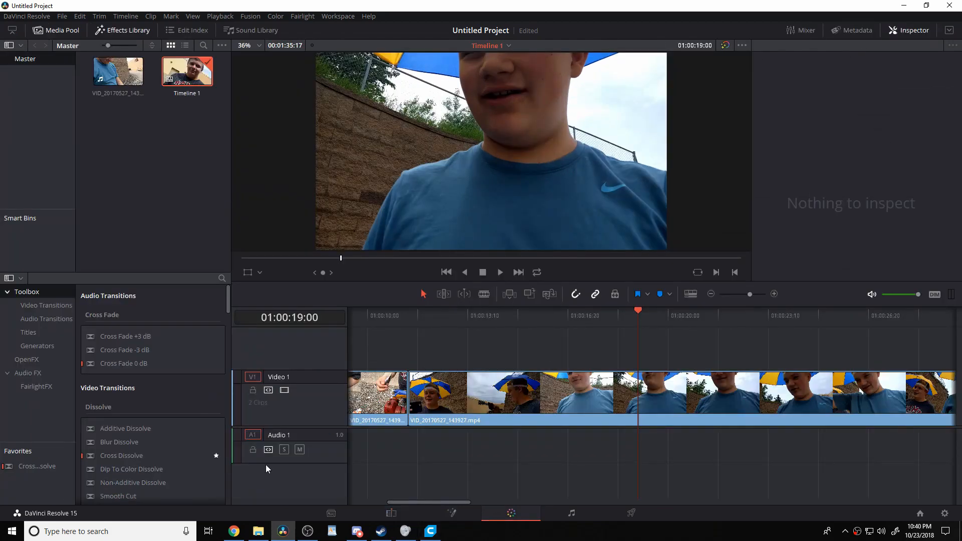
{"action": "left_click", "coordinate": [510, 513]}
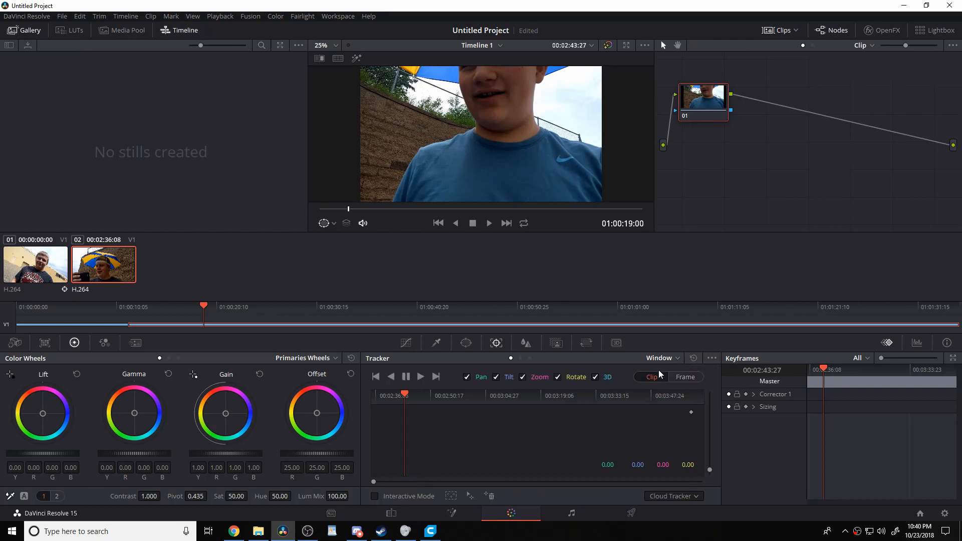
{"action": "left_click", "coordinate": [661, 357]}
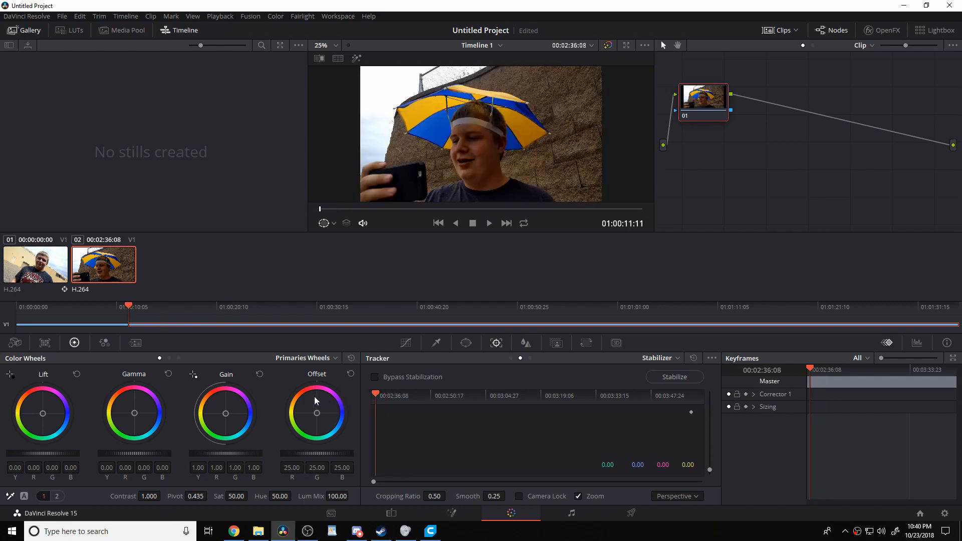
Run stabilization analysis on the umbrella clip and play back the stabilized result
{"action": "left_click", "coordinate": [674, 376]}
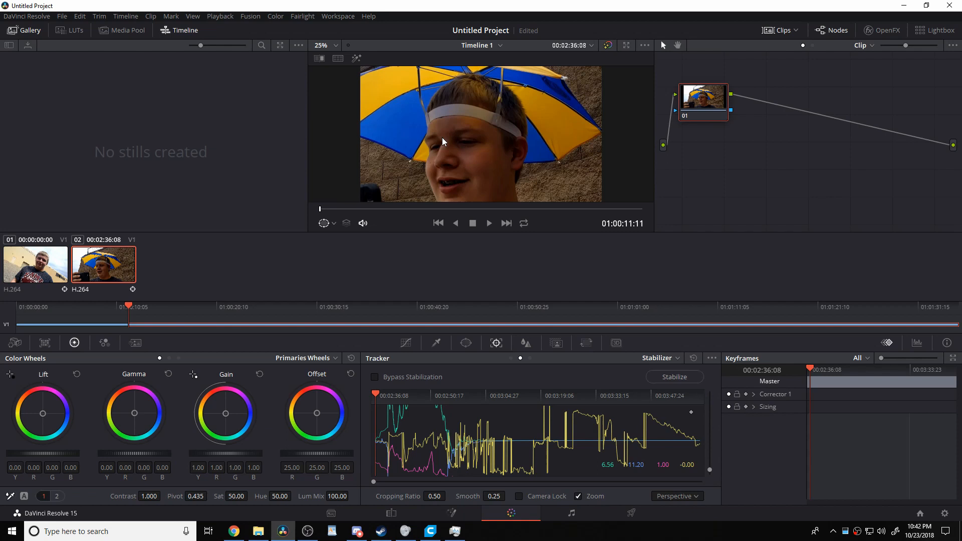
{"action": "mouse_move", "coordinate": [503, 155]}
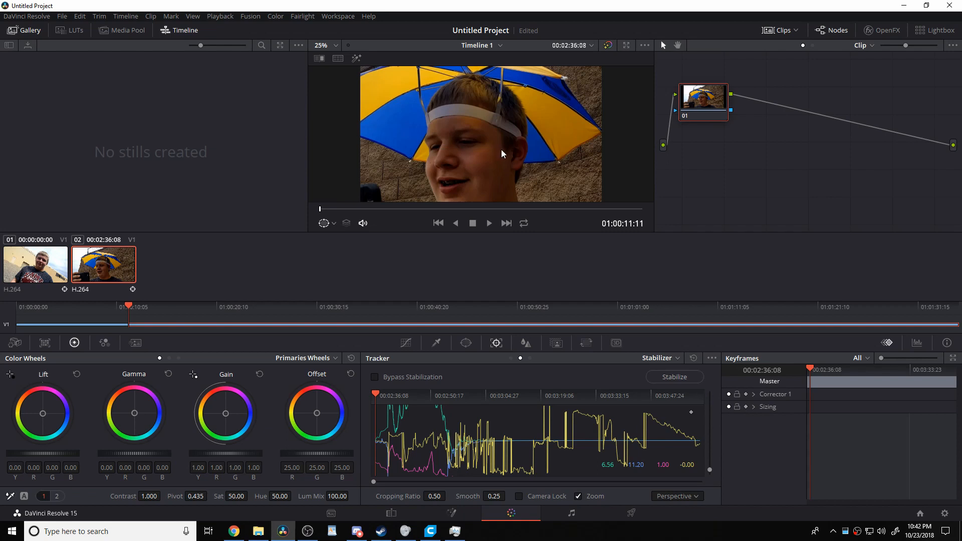
{"action": "left_click", "coordinate": [489, 222]}
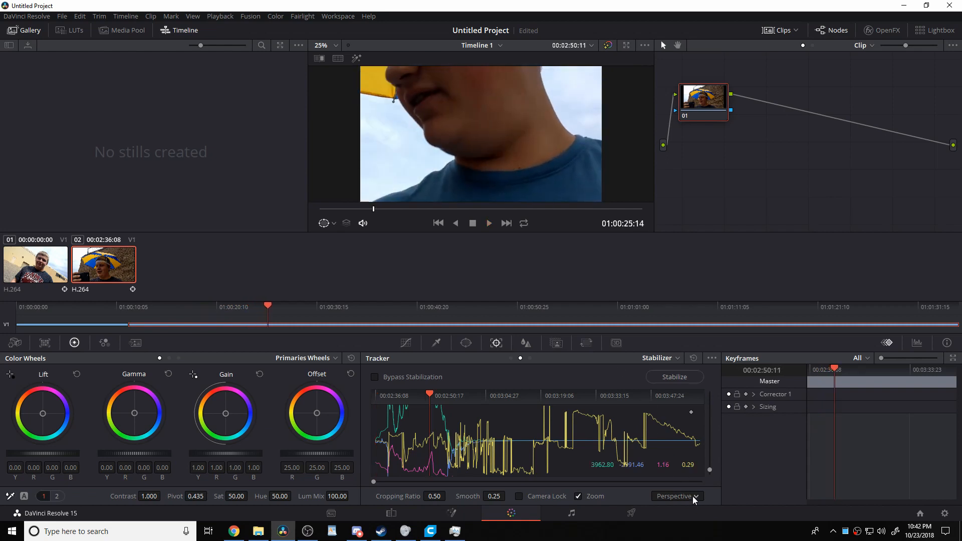
Change the stabilization mode from Perspective to Similarity
{"action": "left_click", "coordinate": [677, 496]}
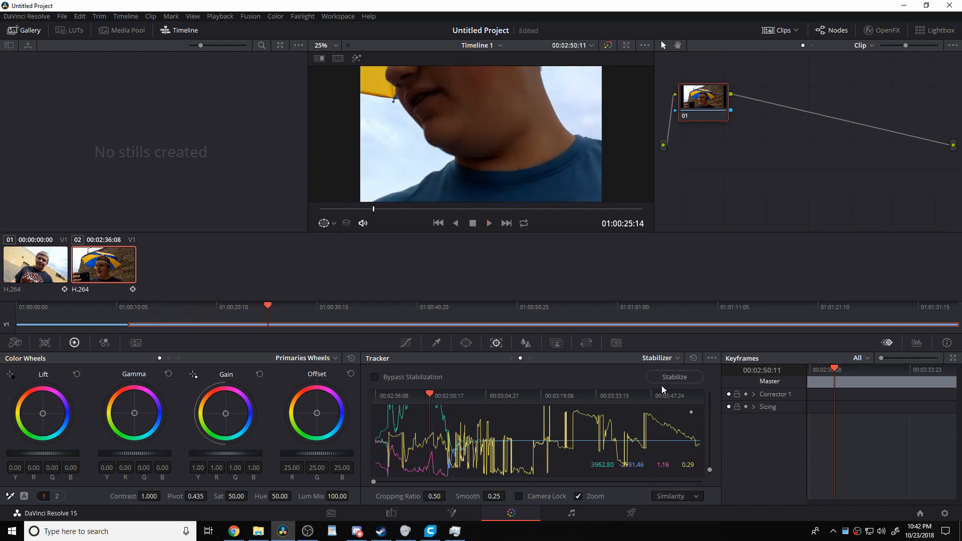
{"action": "mouse_move", "coordinate": [437, 518]}
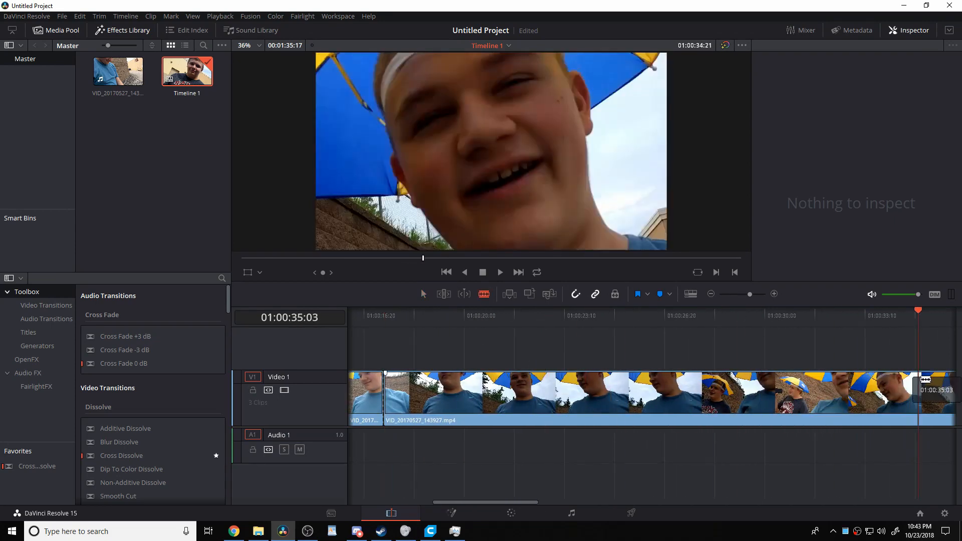
Return to the Color page and re-run stabilization analysis on the blue-shirt clip with Similarity
{"action": "left_click", "coordinate": [509, 312]}
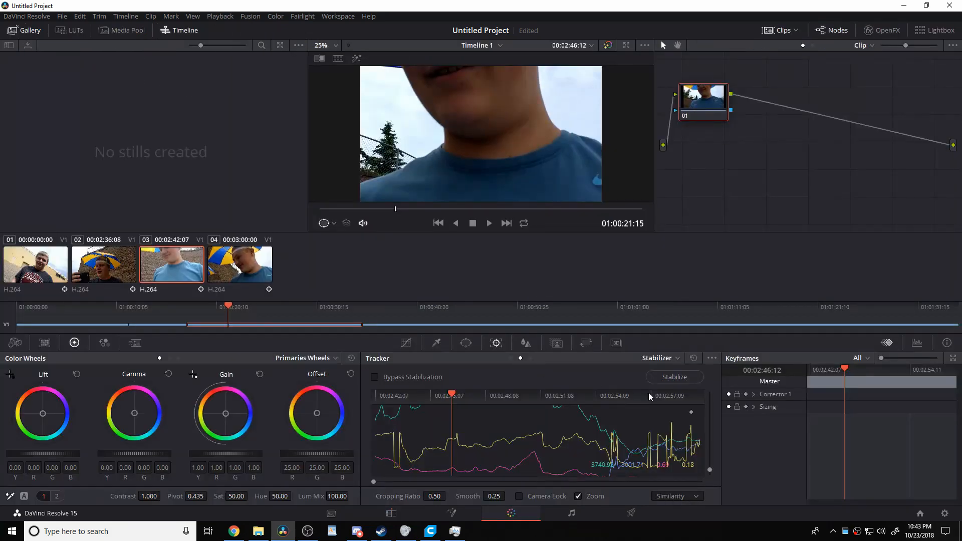
{"action": "left_click", "coordinate": [674, 377]}
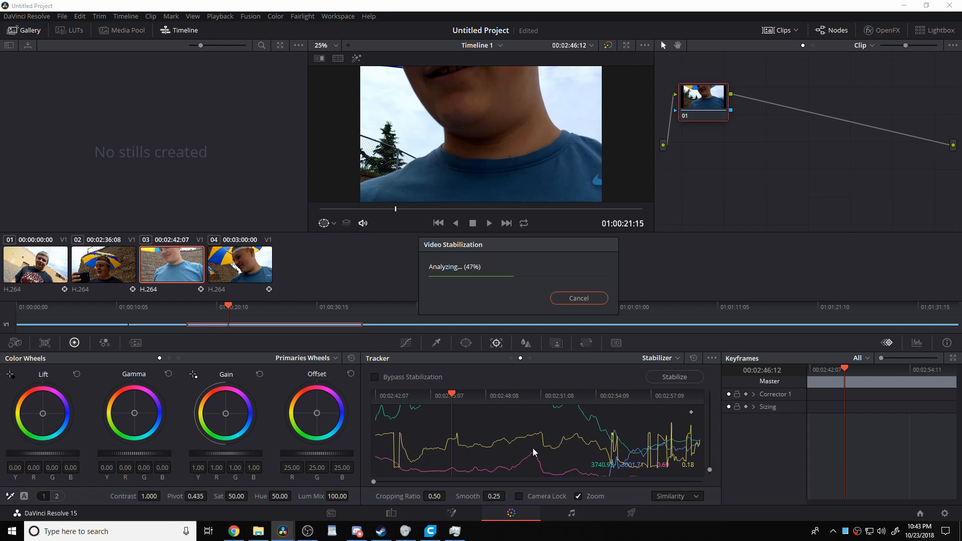
{"action": "mouse_move", "coordinate": [393, 241]}
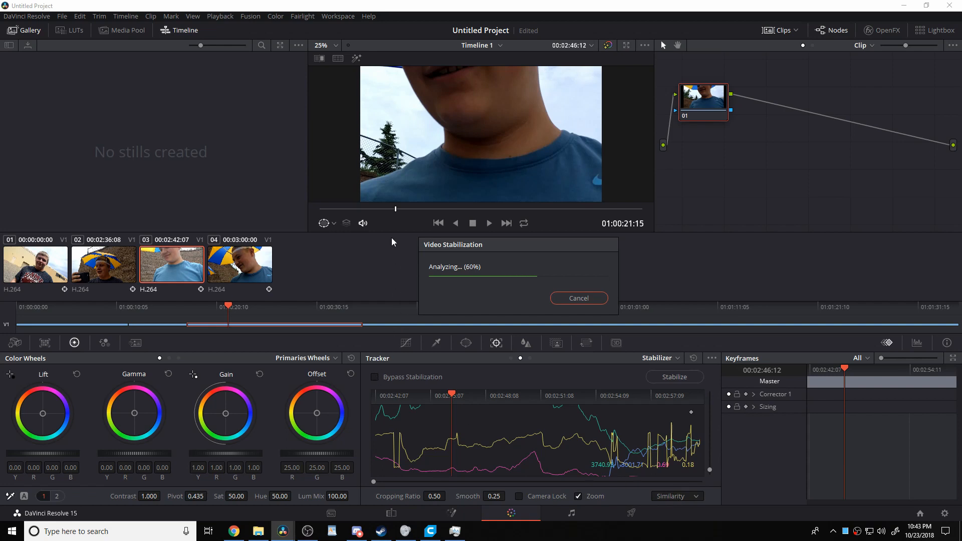